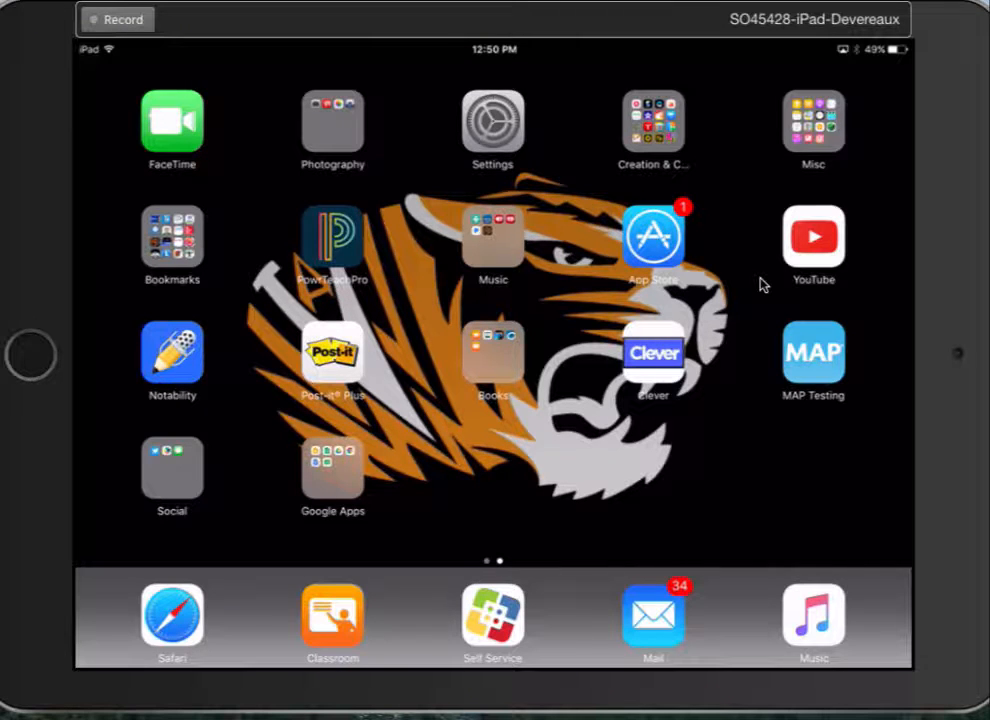
Step: Launch Quik from the Creation & Coding folder on the Home Screen
{"action": "left_click", "coordinate": [654, 122]}
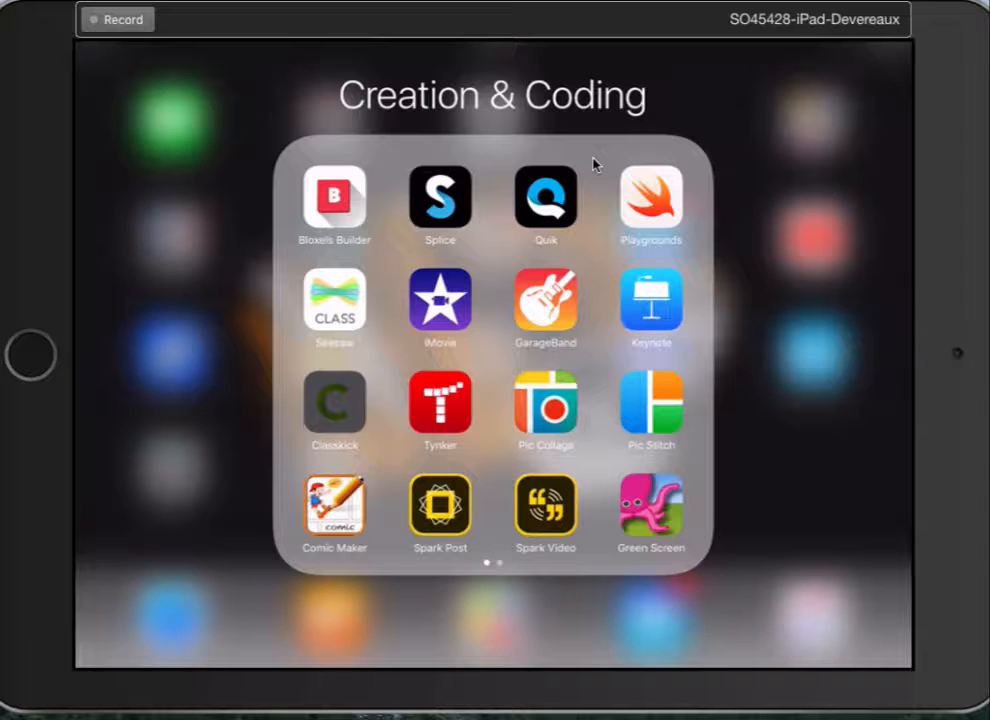
{"action": "left_click", "coordinate": [544, 198]}
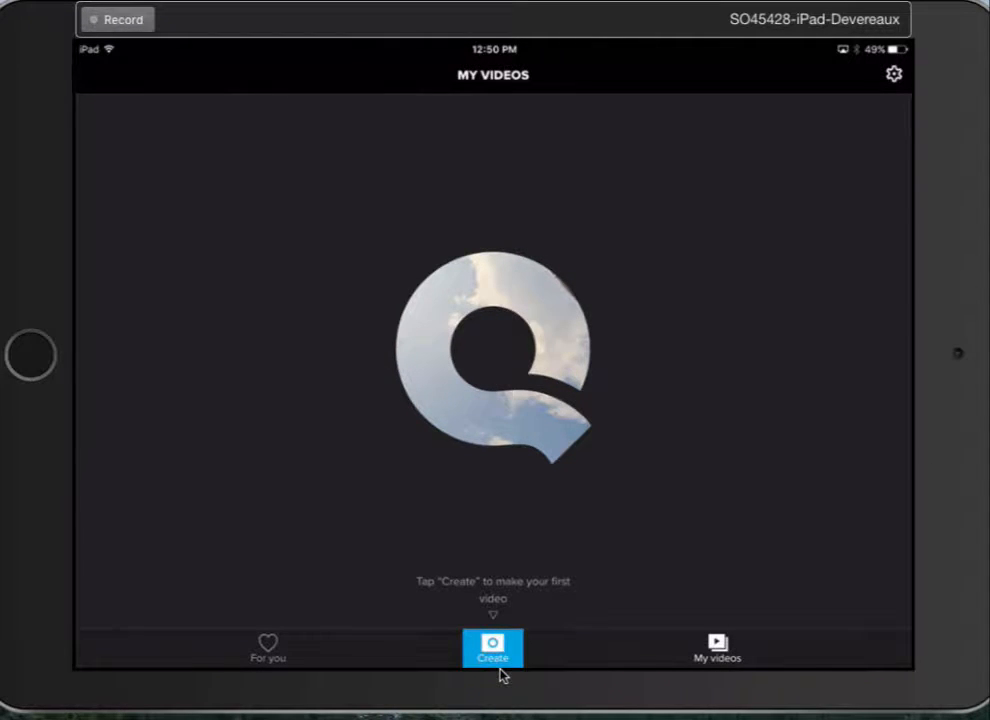
Step: Create a new video and add five camera-roll photos and clips to it
{"action": "left_click", "coordinate": [492, 648]}
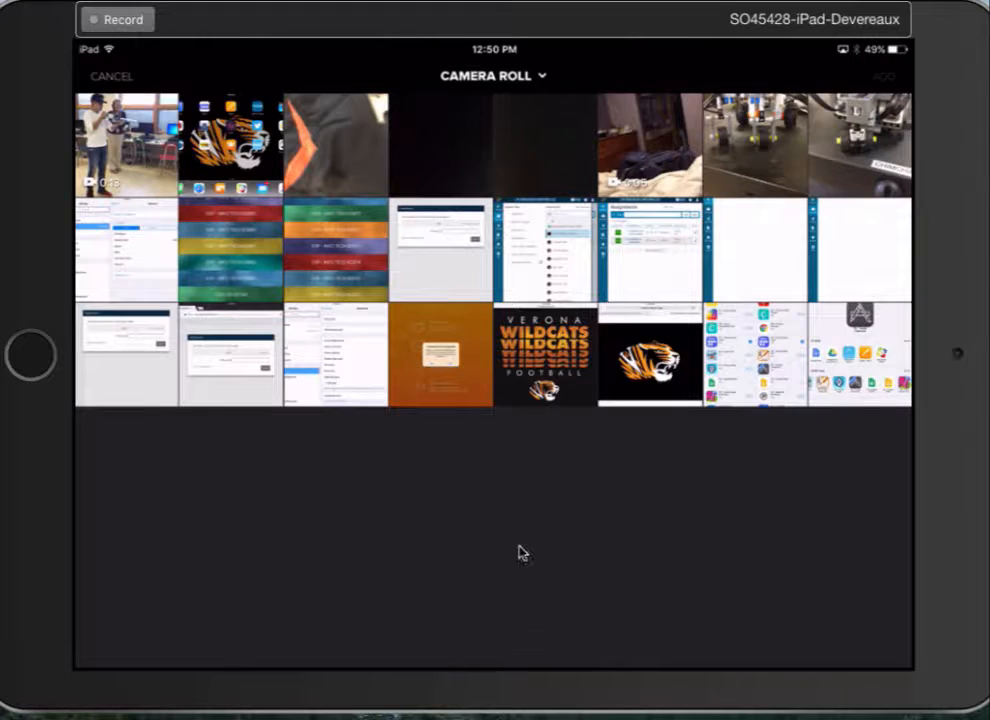
{"action": "mouse_move", "coordinate": [600, 532]}
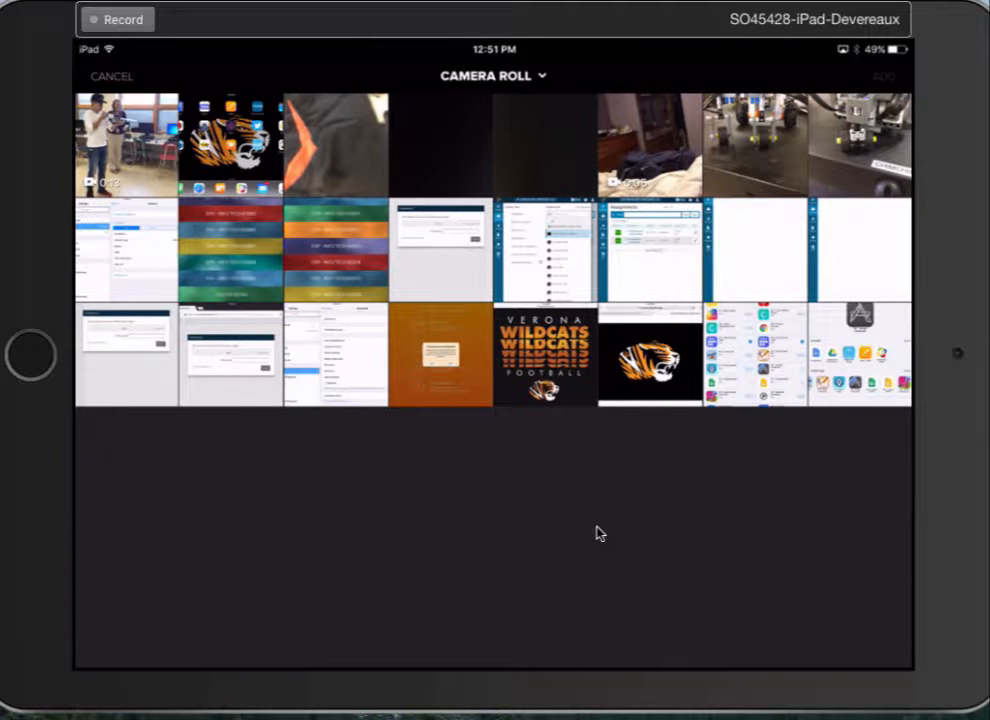
{"action": "left_click", "coordinate": [122, 140]}
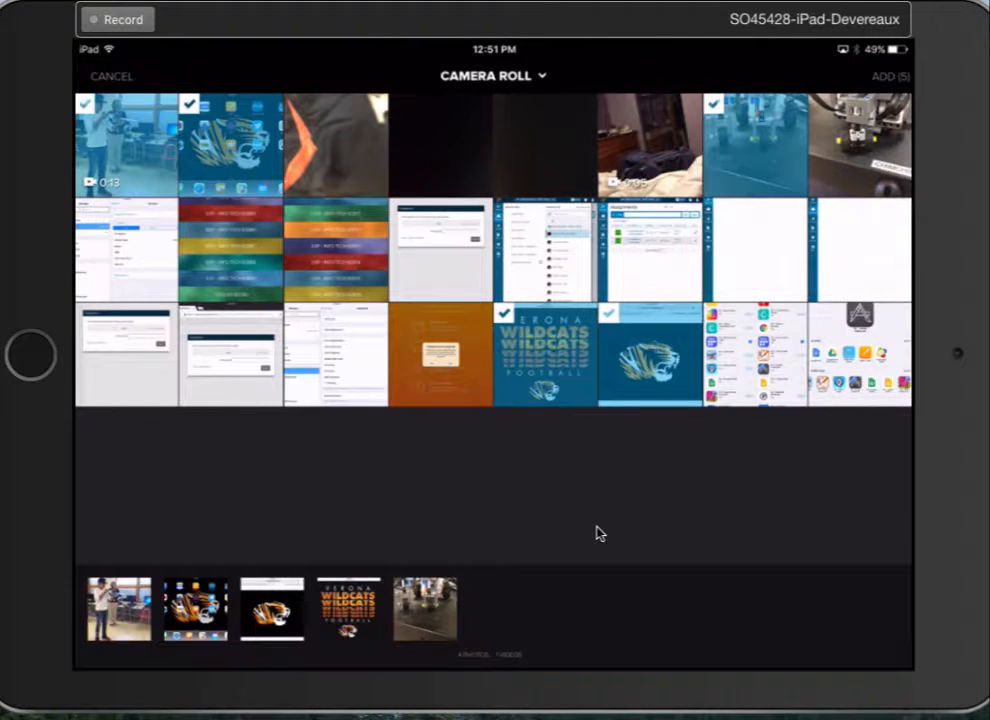
{"action": "left_click", "coordinate": [864, 140]}
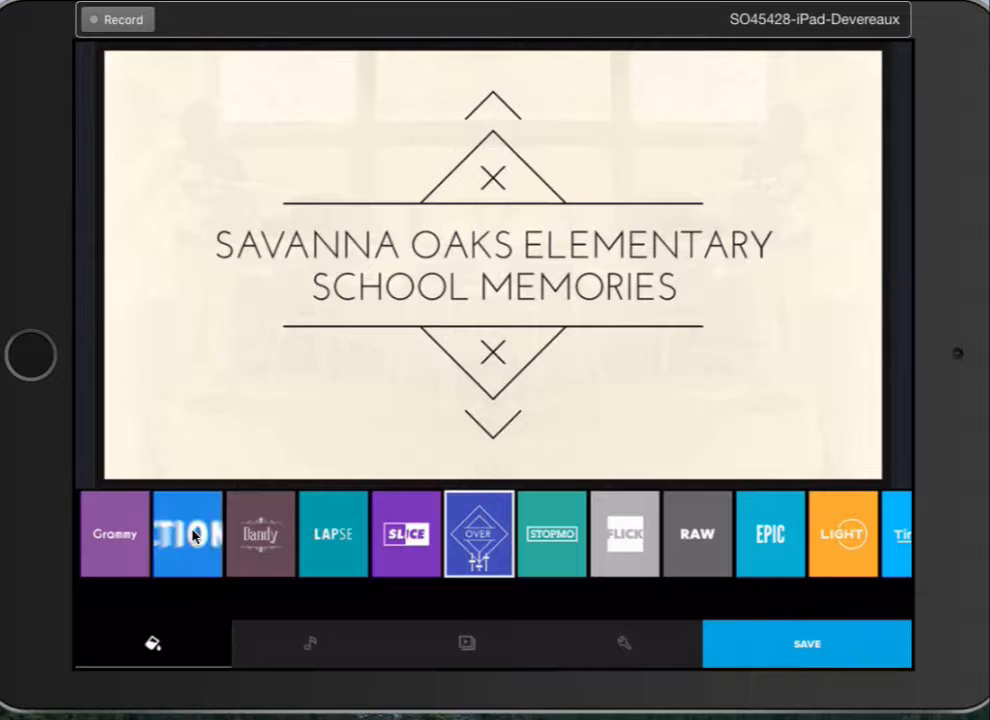
Step: Preview the title style, play the video with its music, then show format and duration settings
{"action": "left_click", "coordinate": [188, 532]}
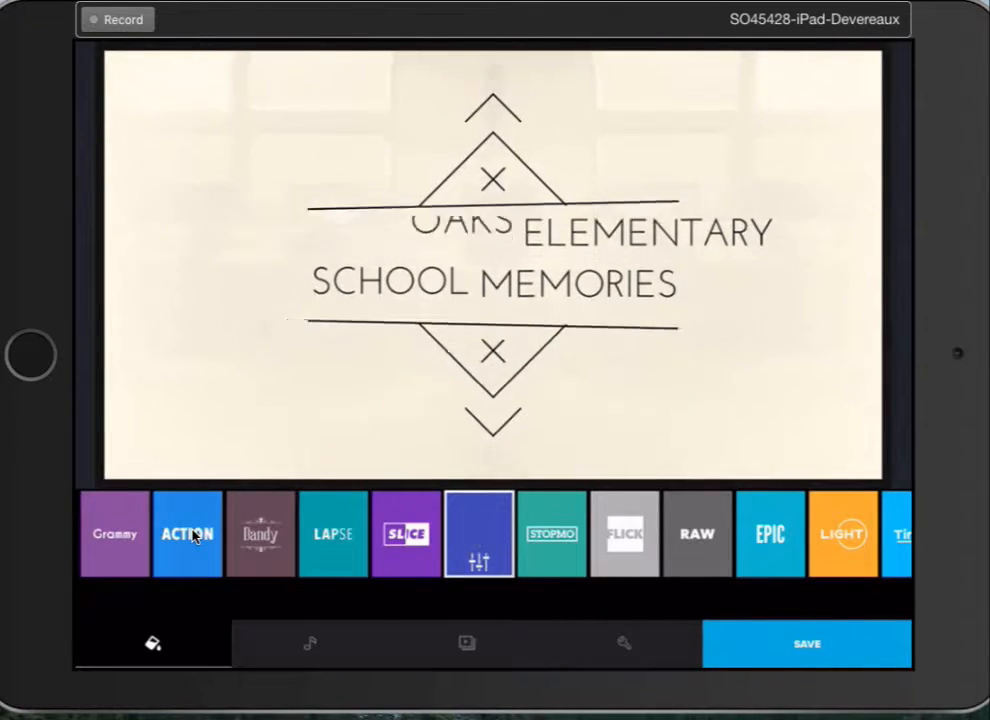
{"action": "left_click", "coordinate": [310, 644]}
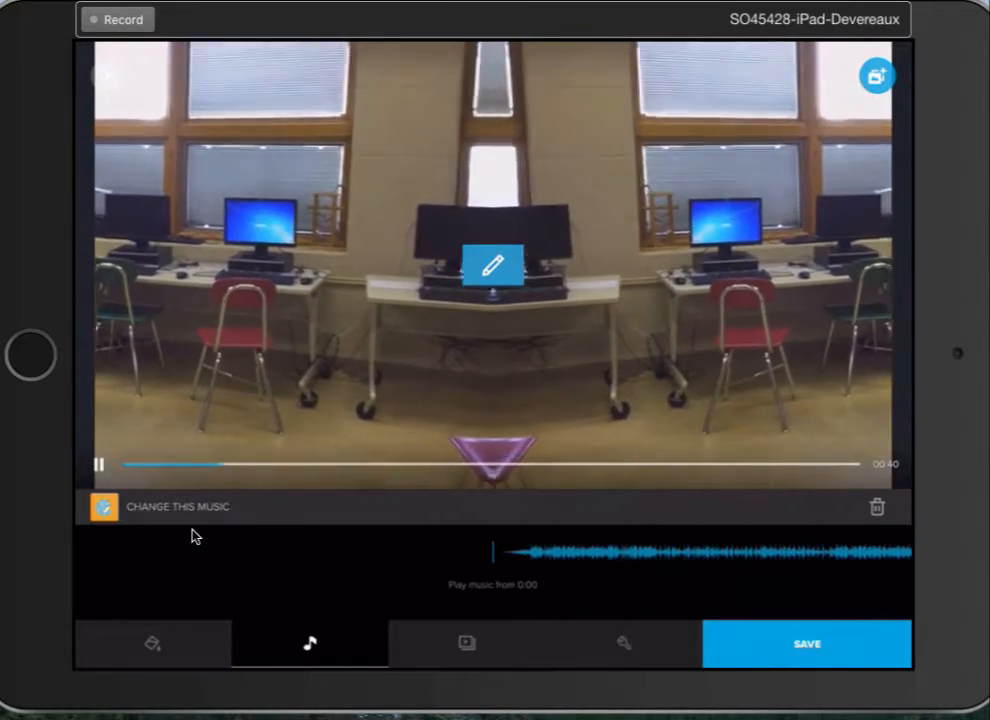
{"action": "left_click", "coordinate": [100, 464]}
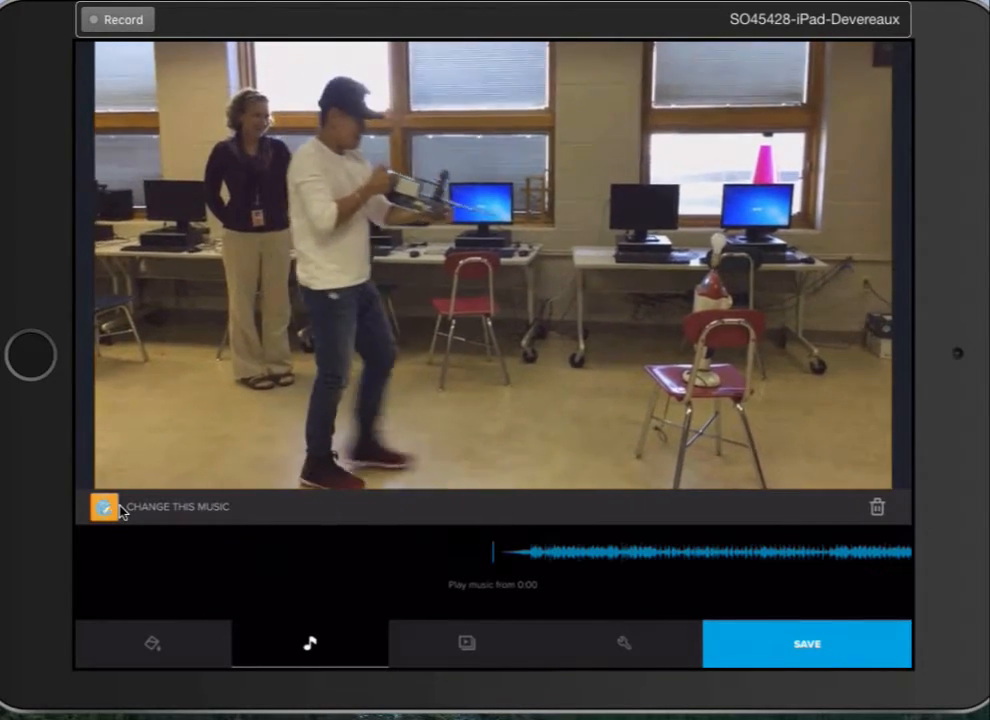
{"action": "left_click", "coordinate": [104, 508]}
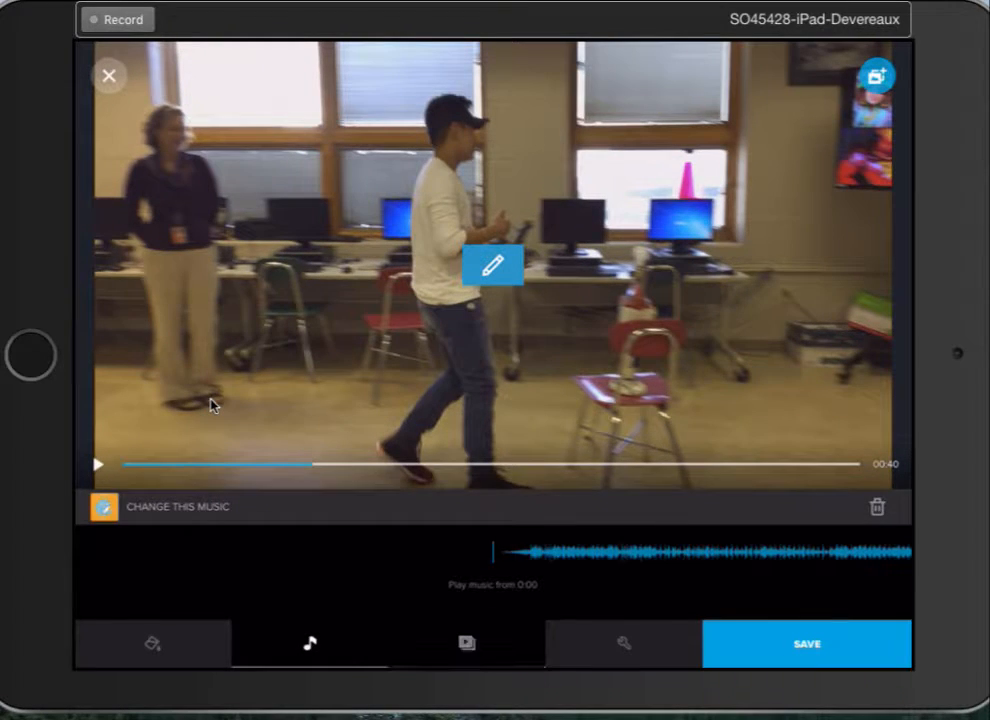
{"action": "left_click", "coordinate": [466, 640]}
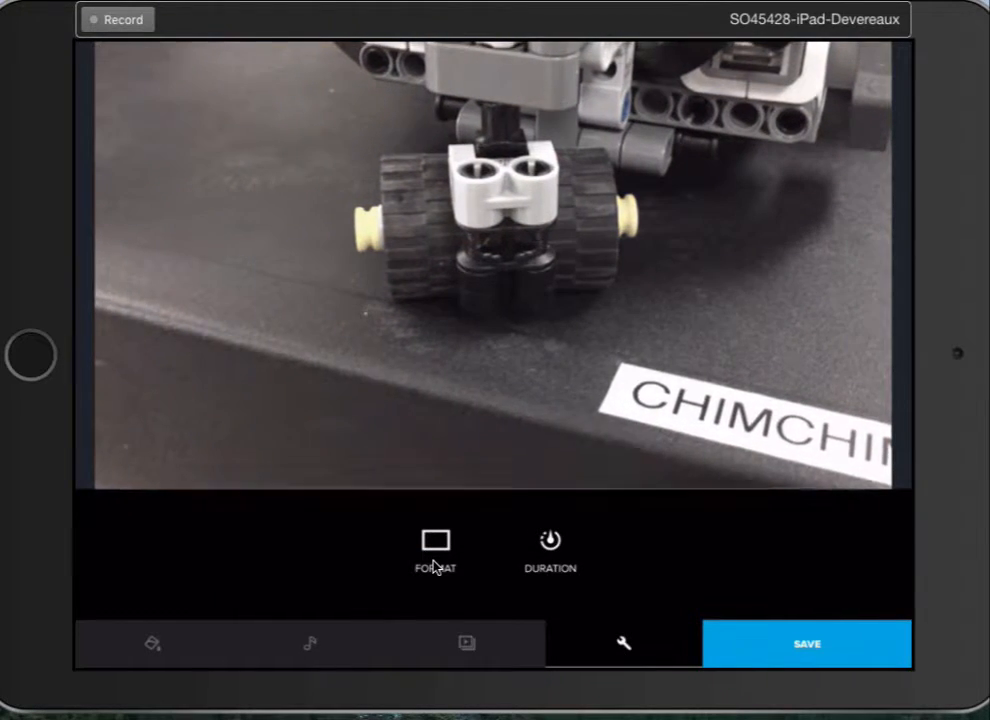
Step: Choose the Cinema format for the video and confirm it
{"action": "left_click", "coordinate": [434, 544]}
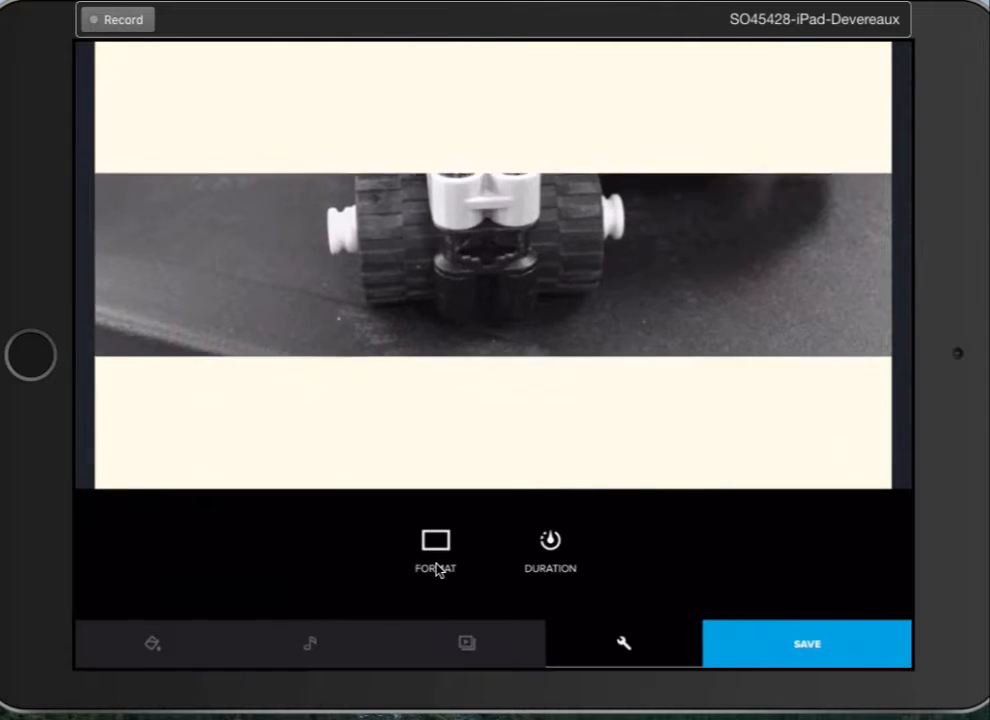
{"action": "left_click", "coordinate": [432, 540]}
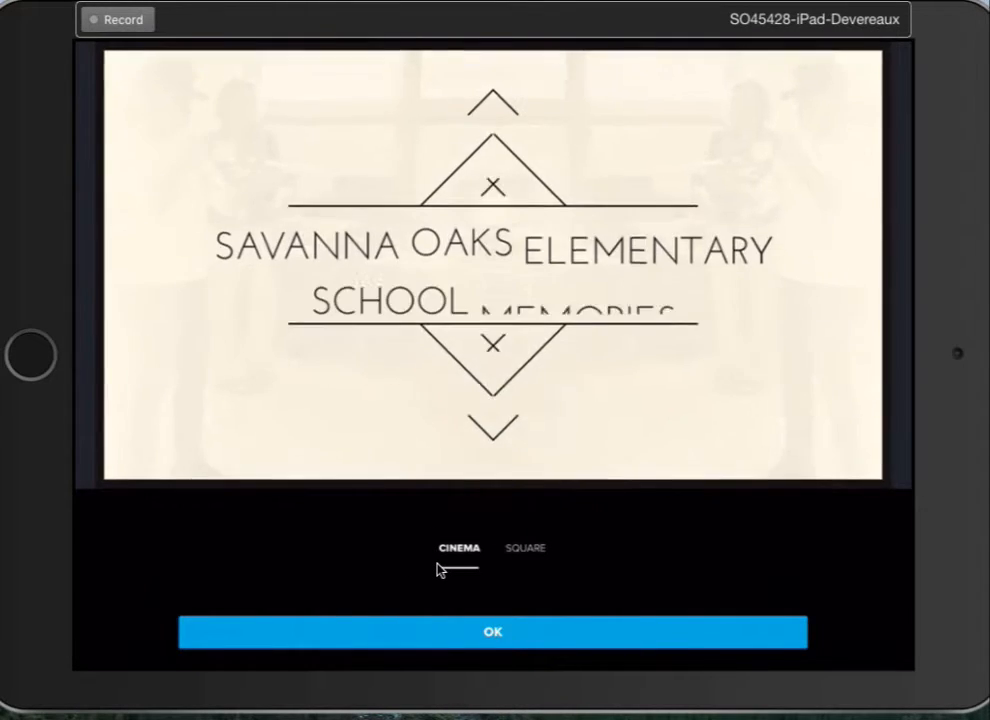
{"action": "left_click", "coordinate": [492, 632]}
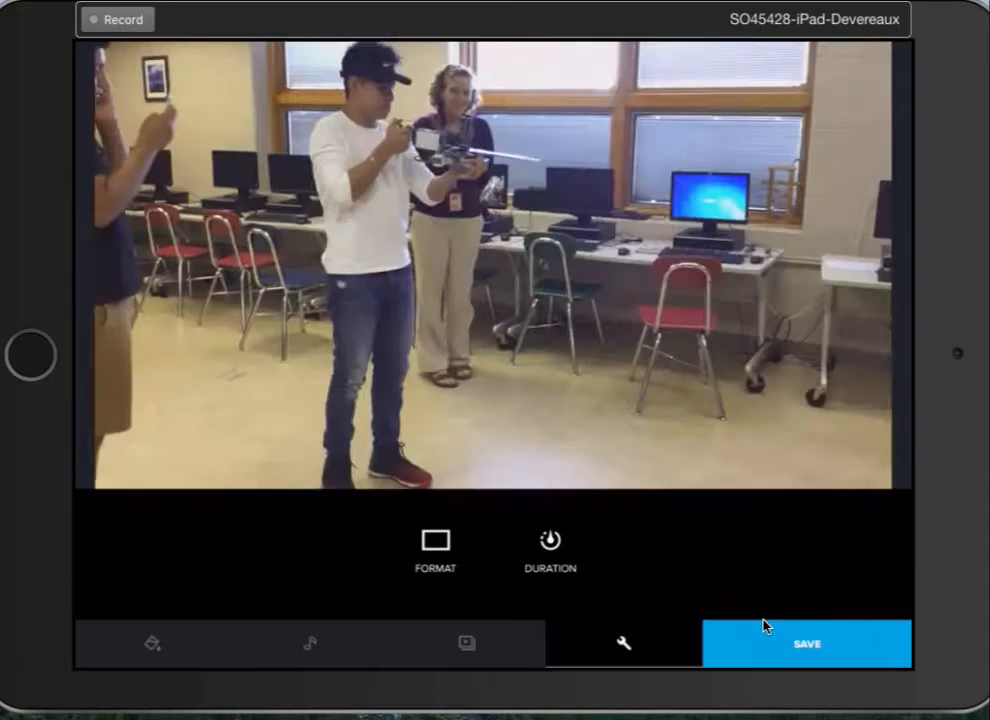
Step: Save the video, review the Share sheet, then close it to return to editing
{"action": "left_click", "coordinate": [808, 642]}
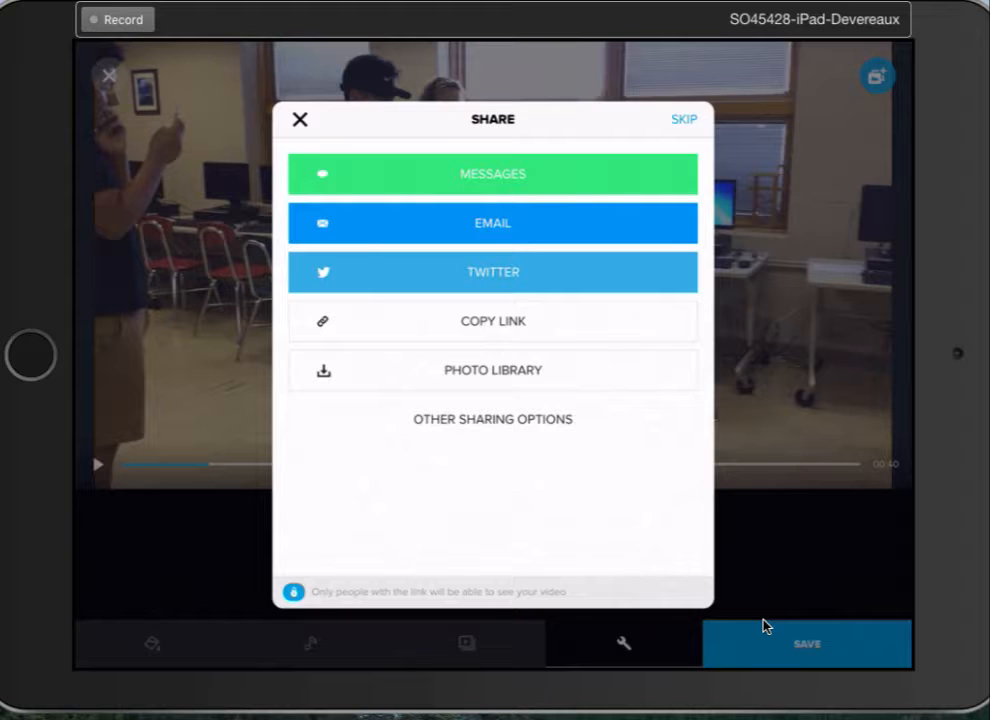
{"action": "mouse_move", "coordinate": [564, 448]}
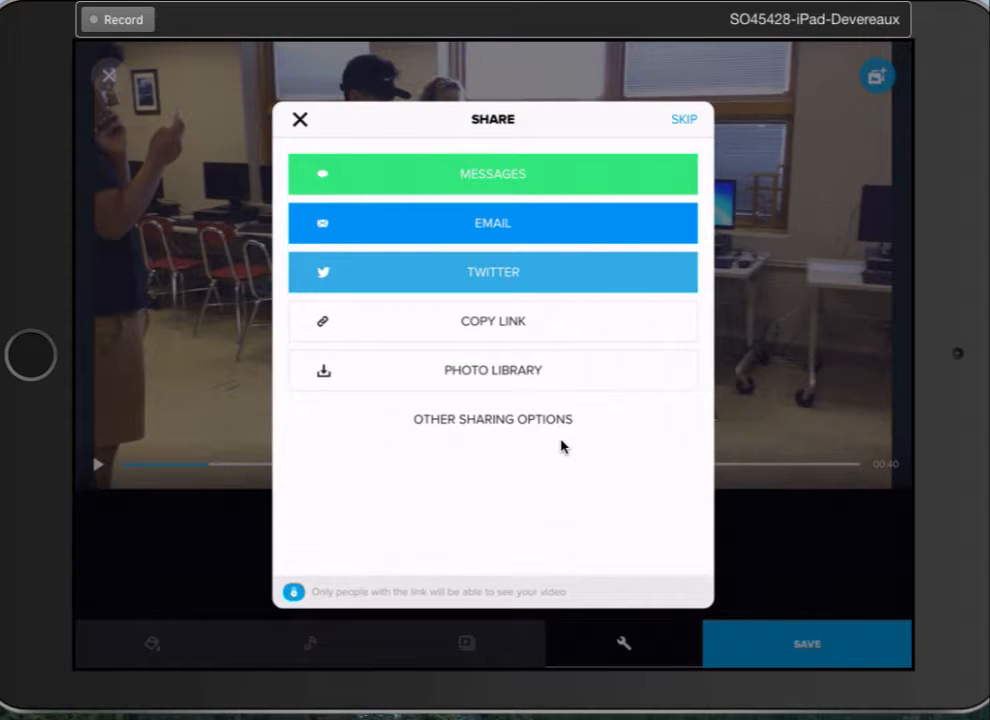
{"action": "mouse_move", "coordinate": [488, 380]}
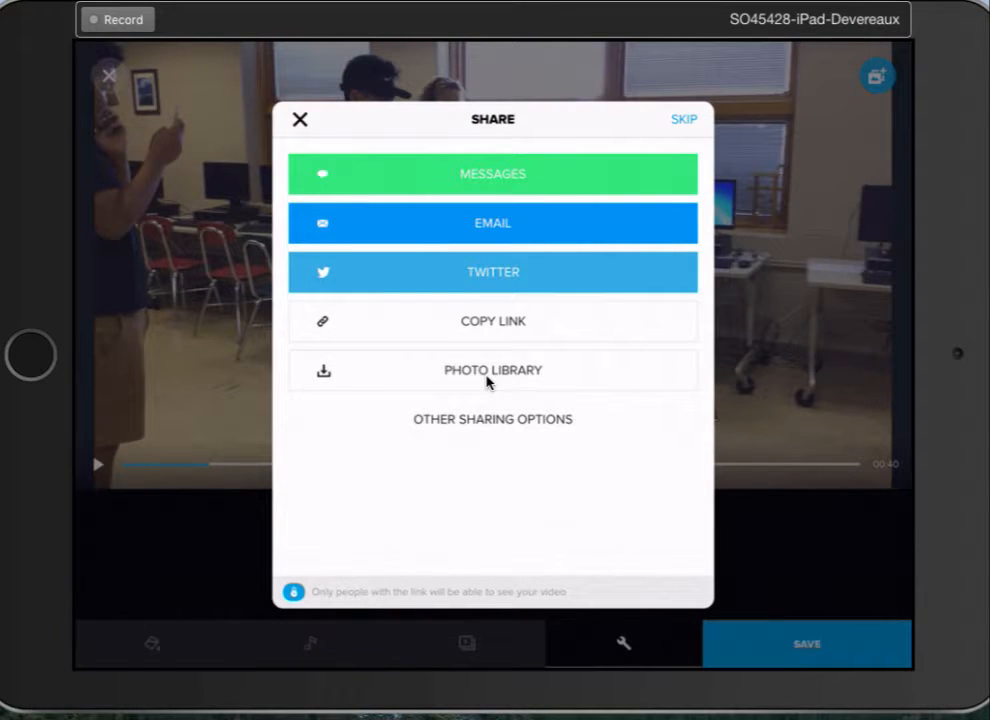
{"action": "mouse_move", "coordinate": [528, 380]}
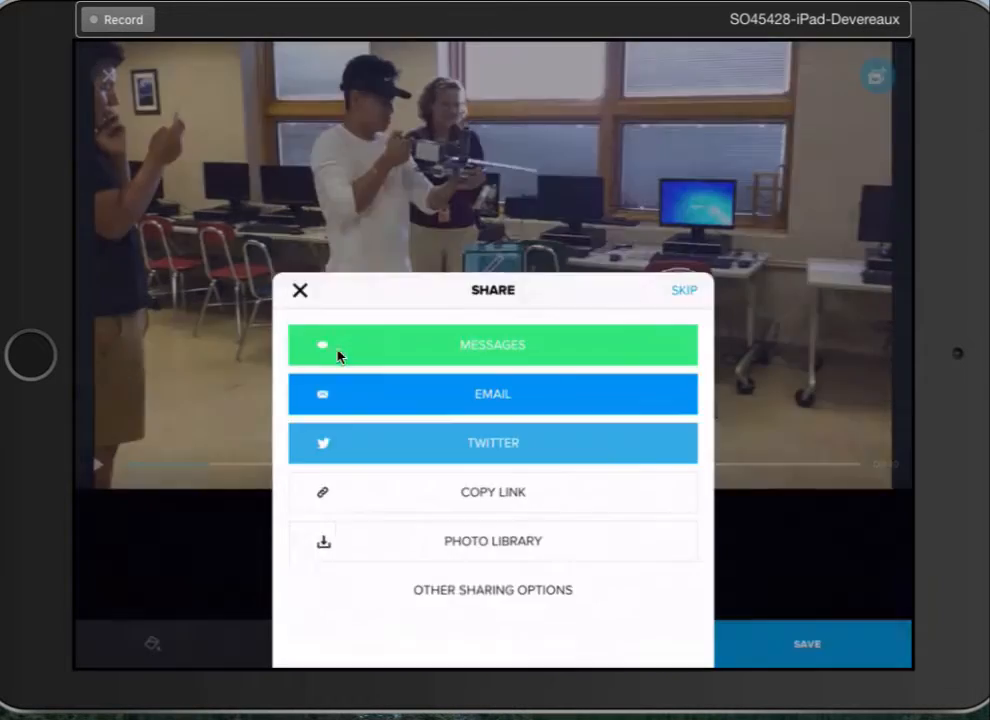
{"action": "left_click", "coordinate": [300, 290]}
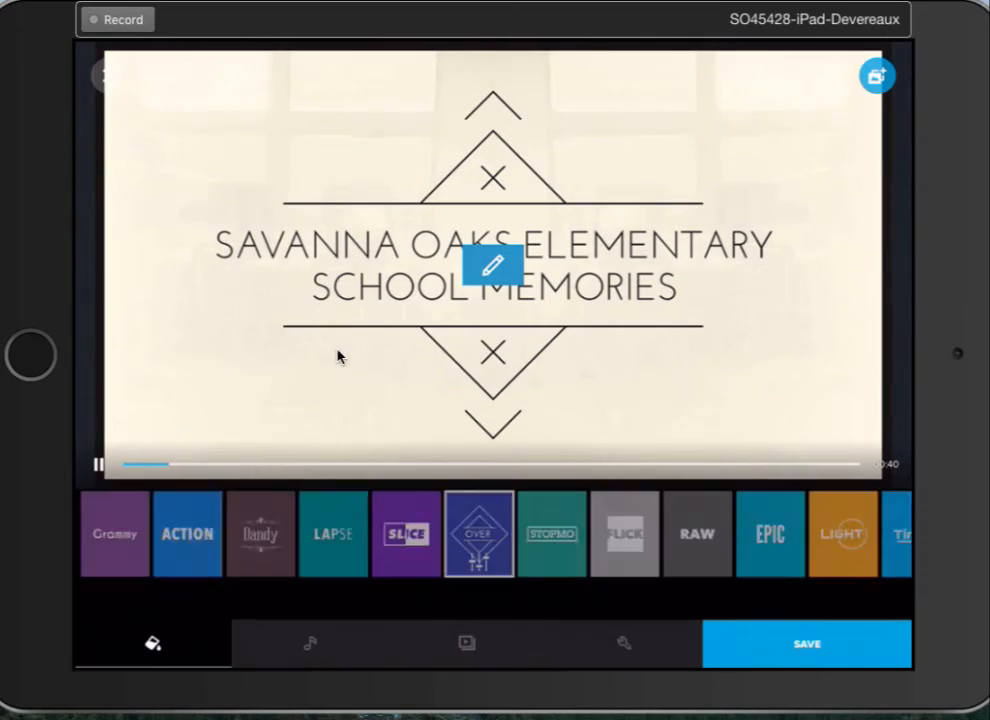